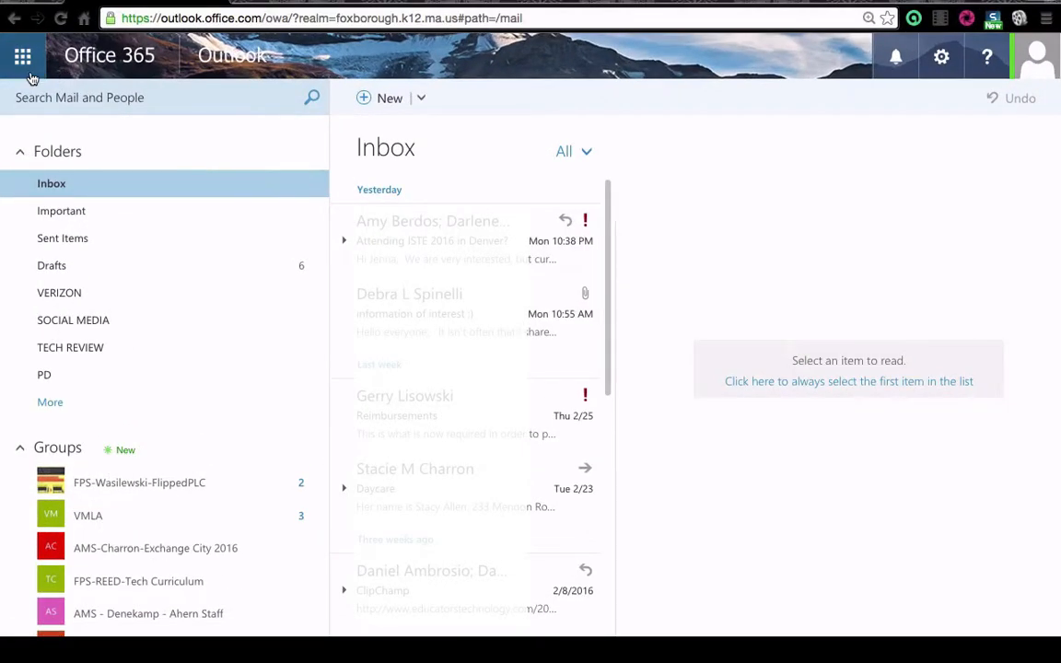
Step: Open the Office 365 app launcher to reach OneNote Online's notebooks list
left_click(22, 56)
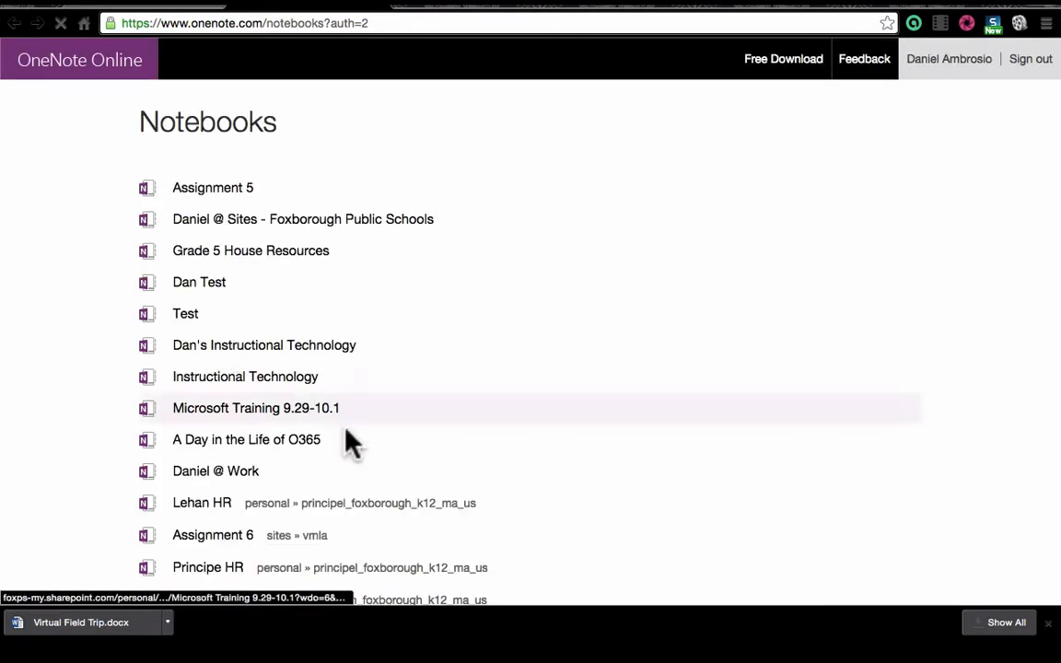
scroll("down", 3)
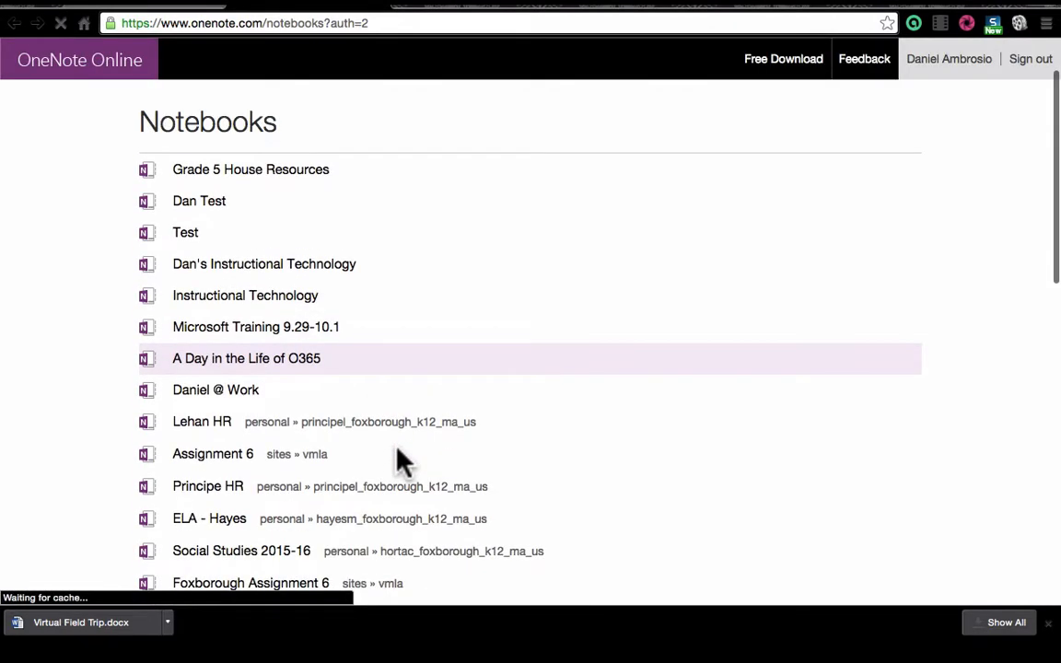
scroll("down", 3)
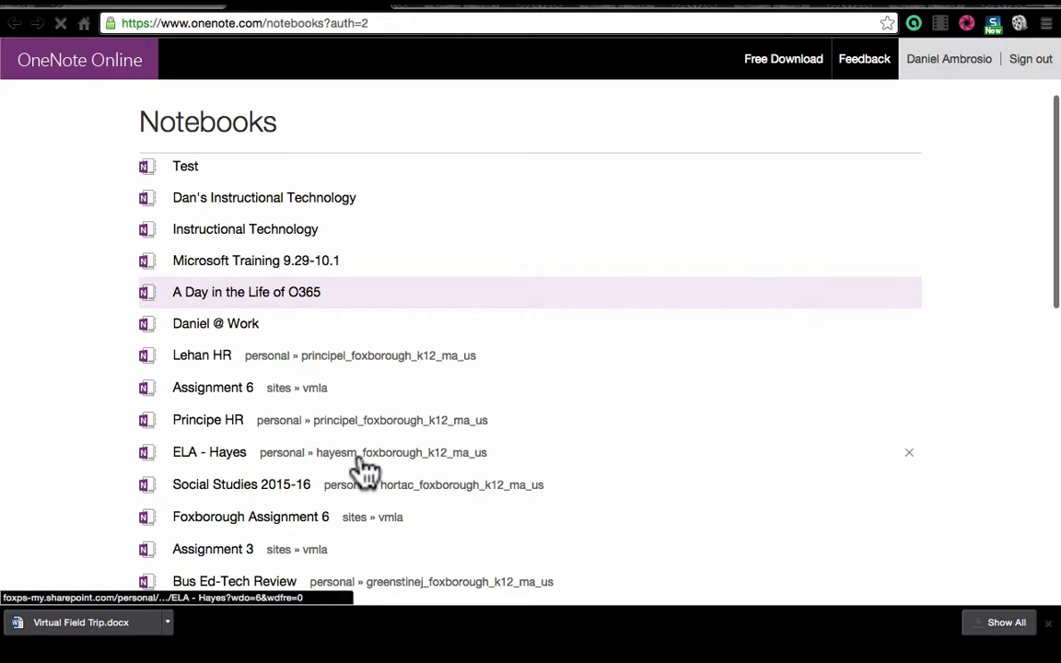
mouse_move(276, 465)
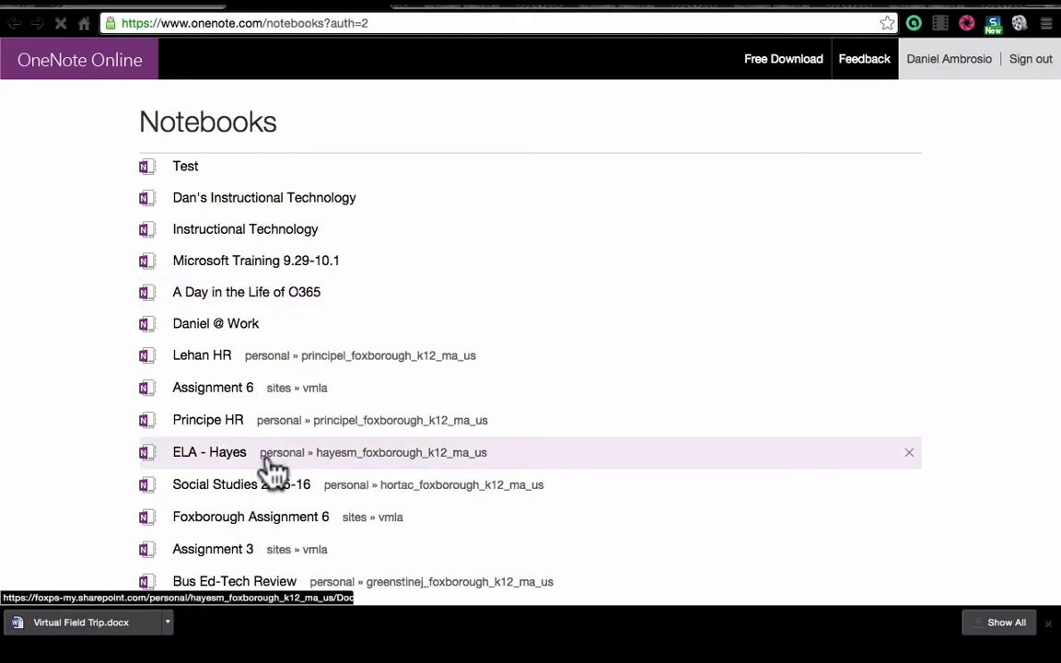
Step: Open the ELA - Hayes notebook online and launch it in desktop OneNote
left_click(209, 452)
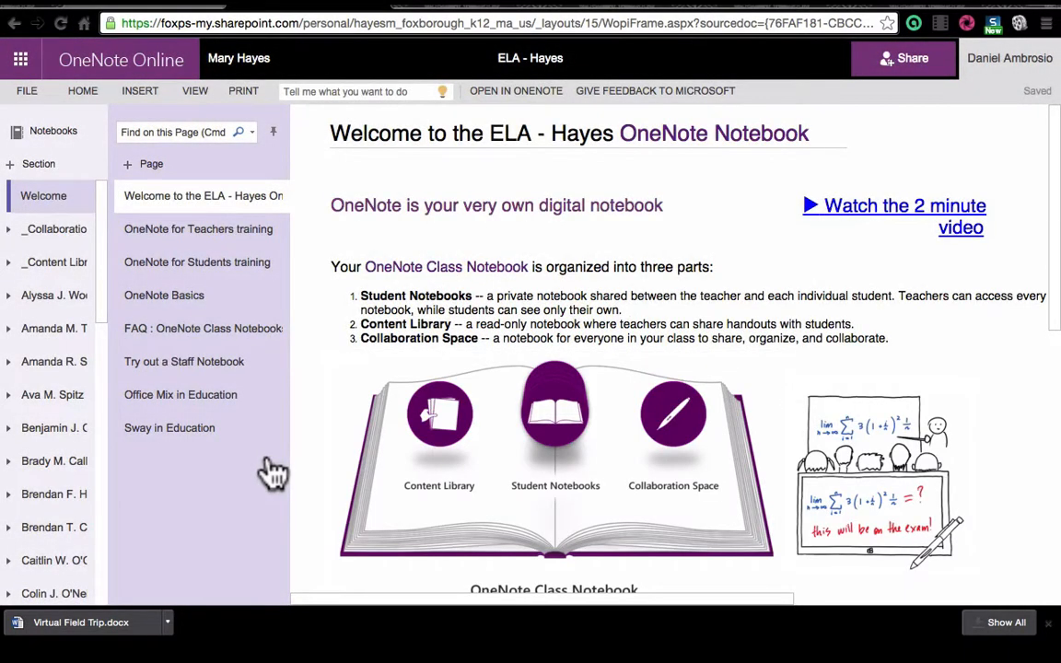
mouse_move(138, 170)
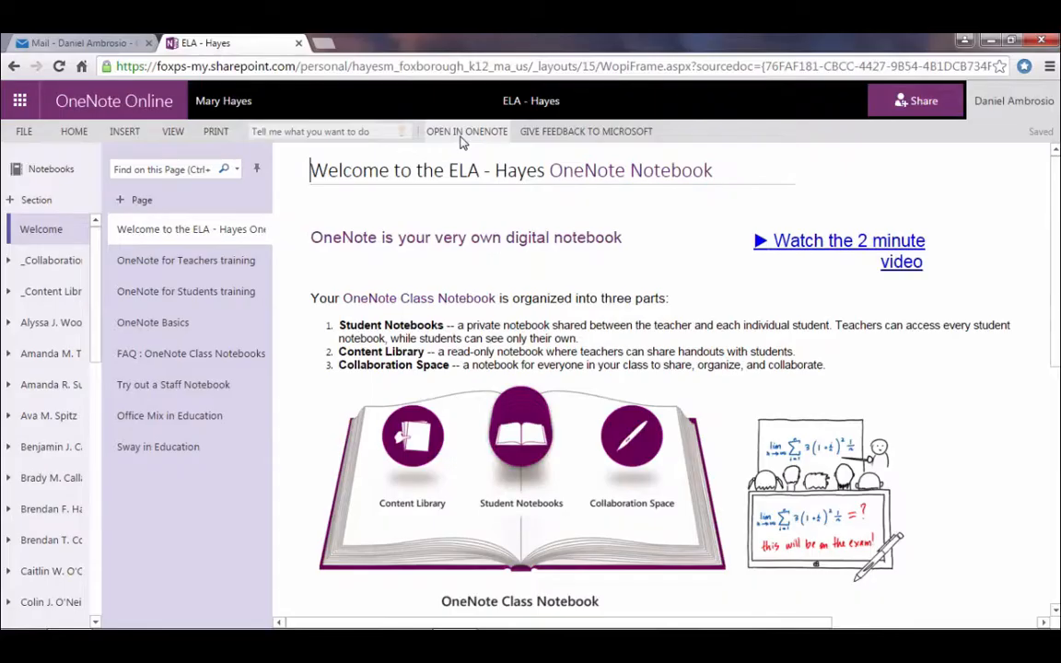
left_click(467, 130)
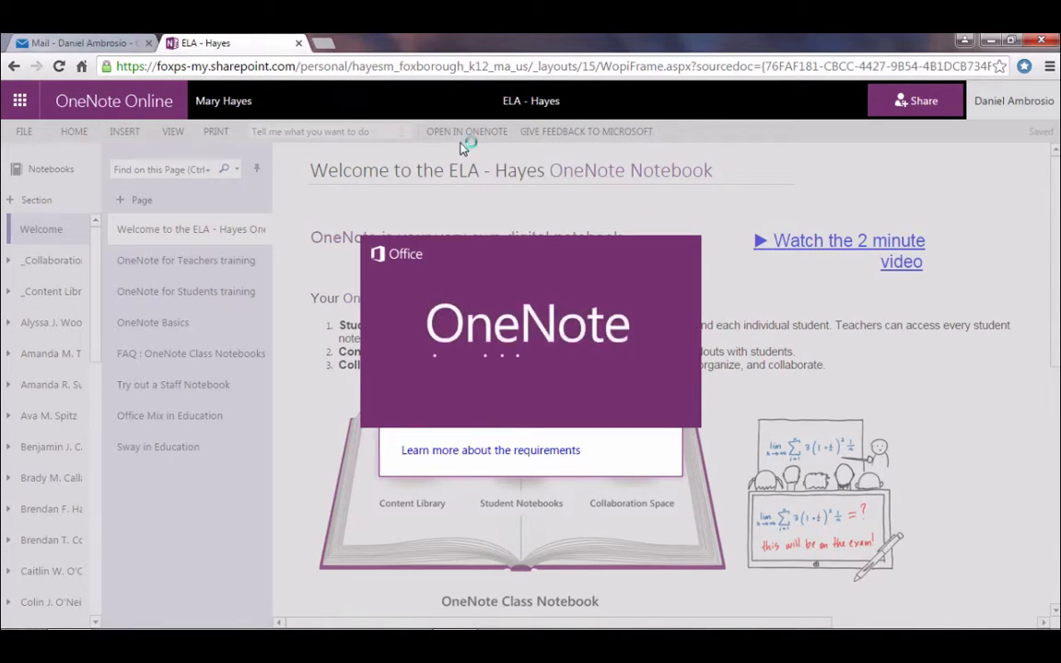
left_click(466, 131)
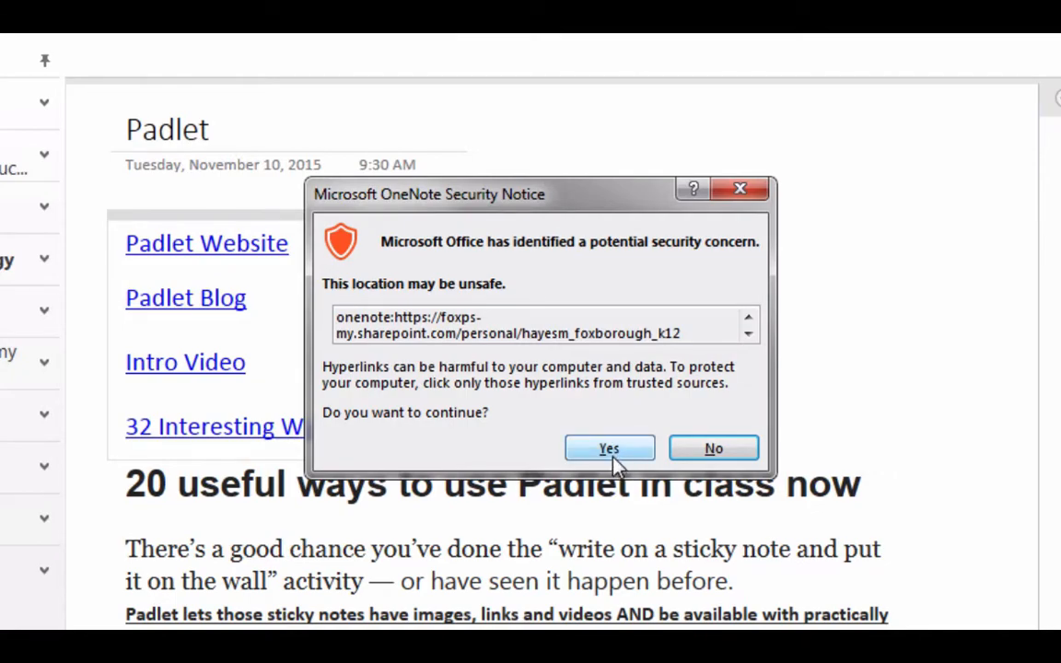
Step: Answer Yes to the OneNote security notice for the ELA - Hayes notebook
left_click(609, 448)
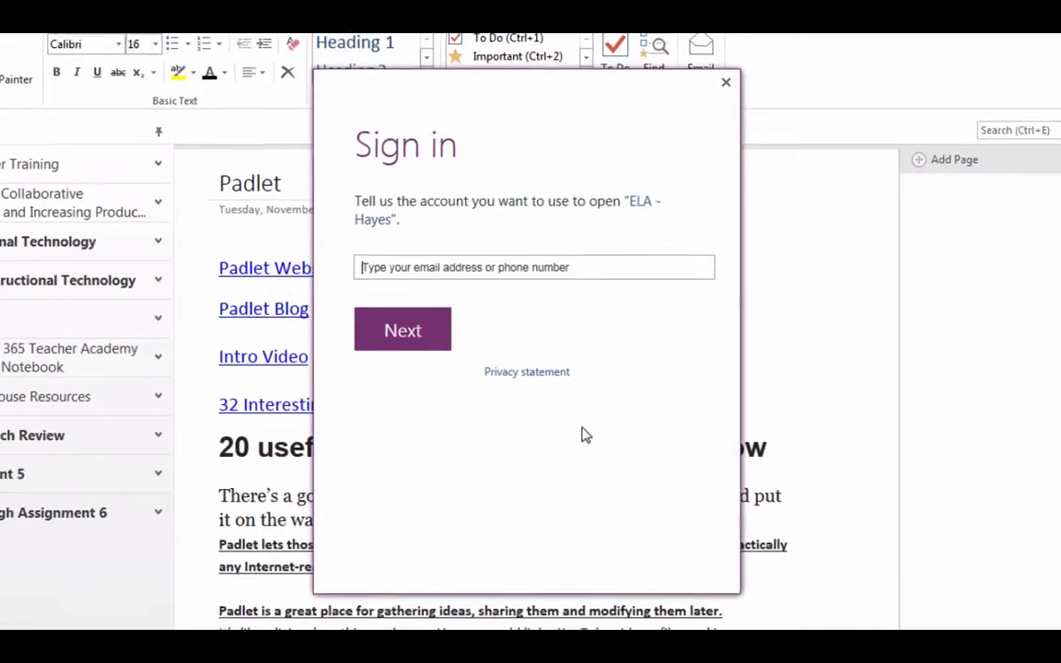
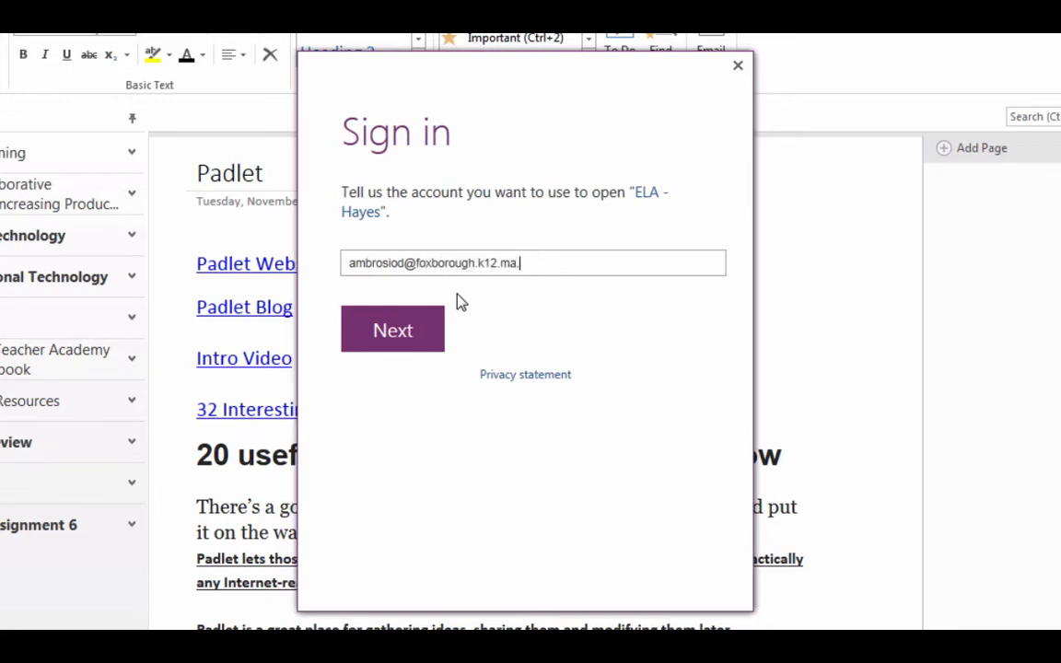
left_click(392, 329)
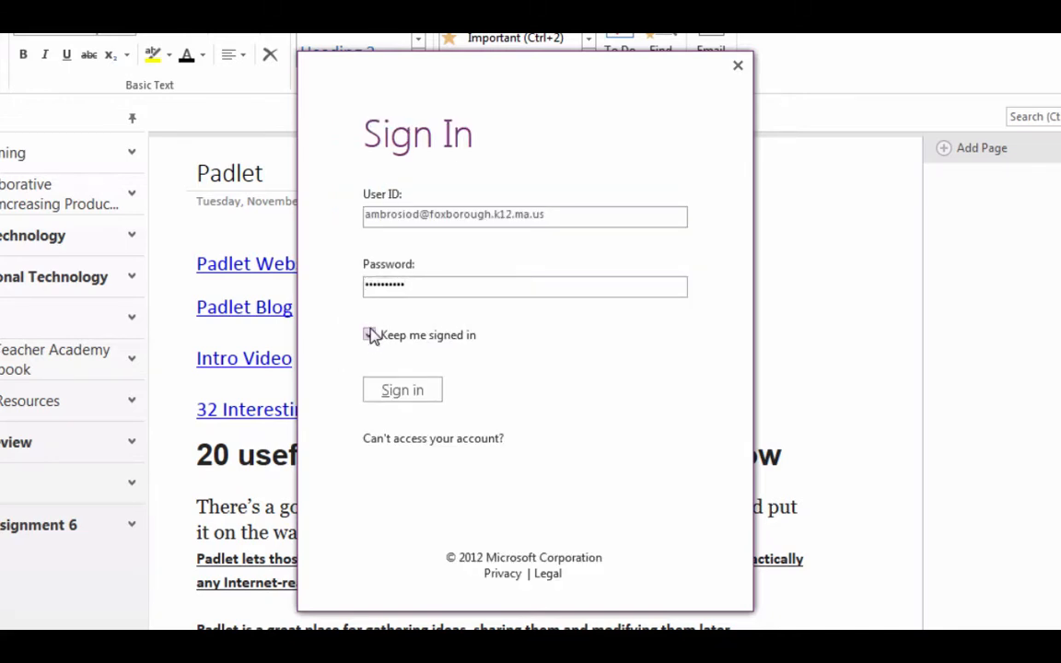
left_click(369, 335)
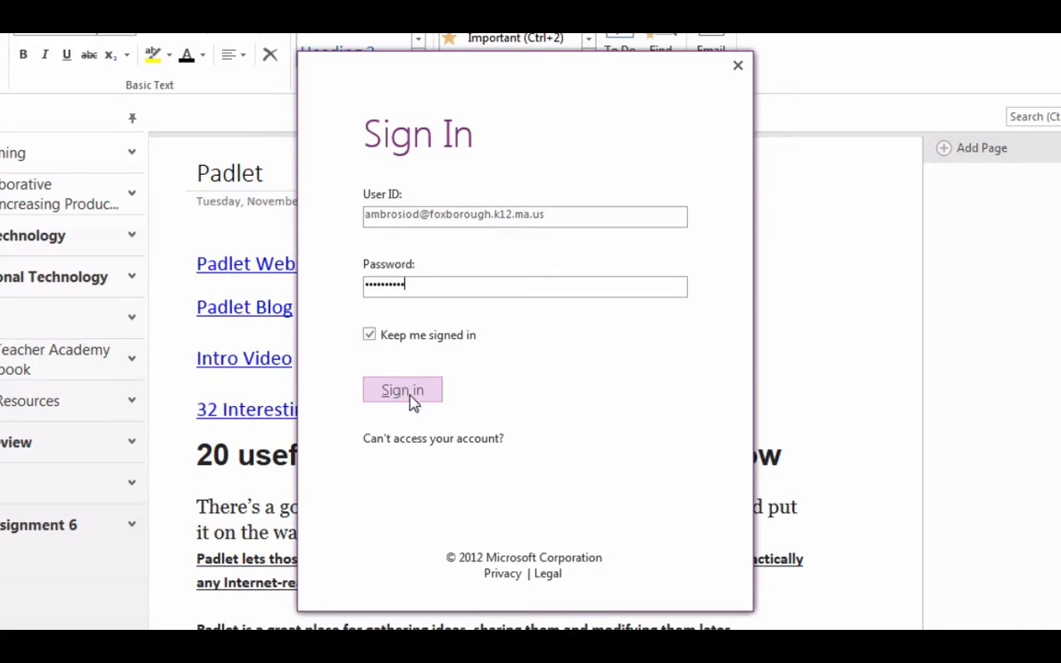
left_click(402, 390)
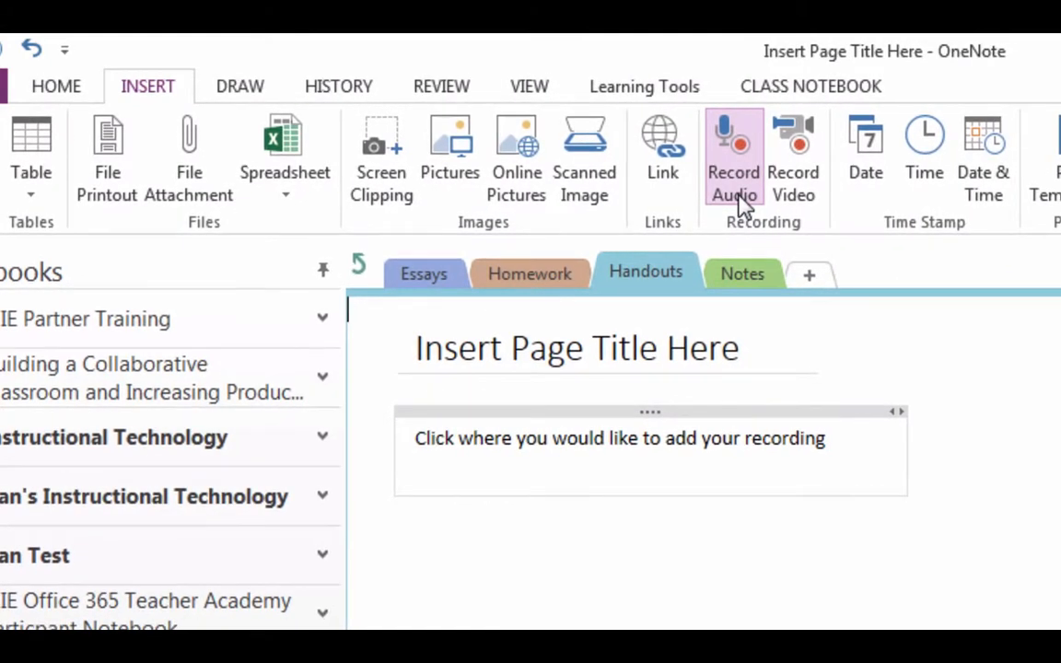
Step: Start recording audio below the instruction text on the Handouts page
left_click(733, 157)
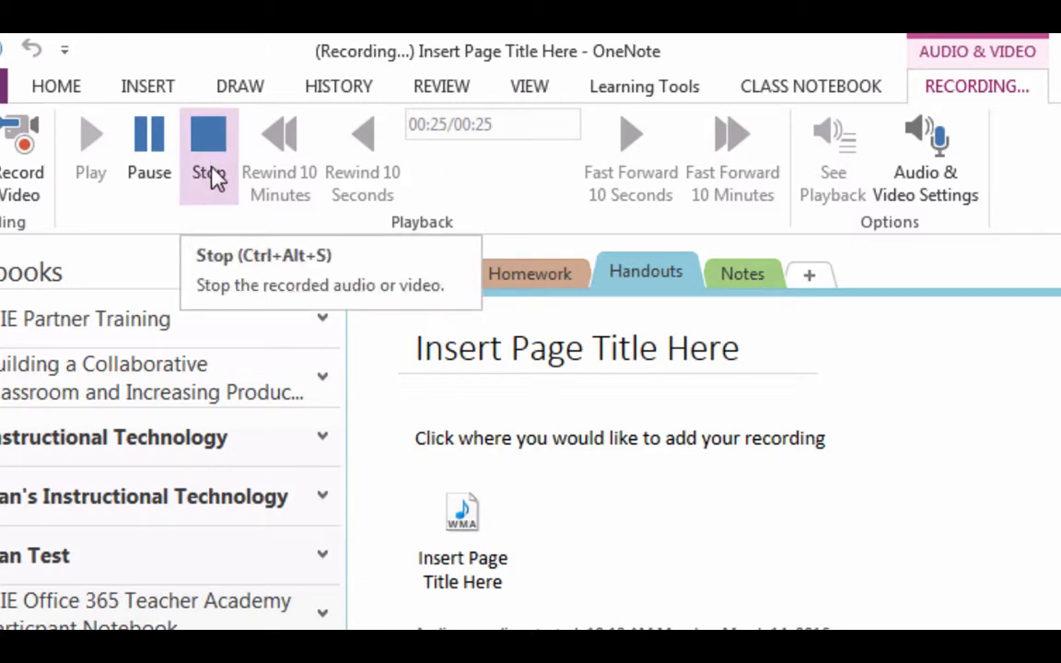
Step: Stop the 26-second recording and rename its audio file to Mr. Ambrosio's name
left_click(208, 148)
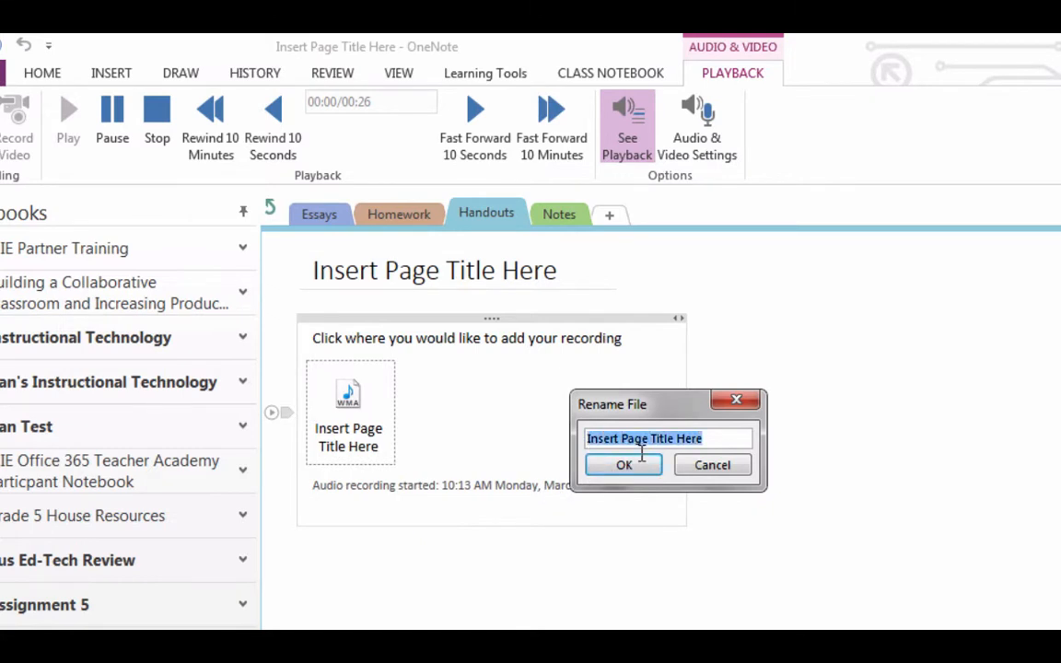
left_click(623, 464)
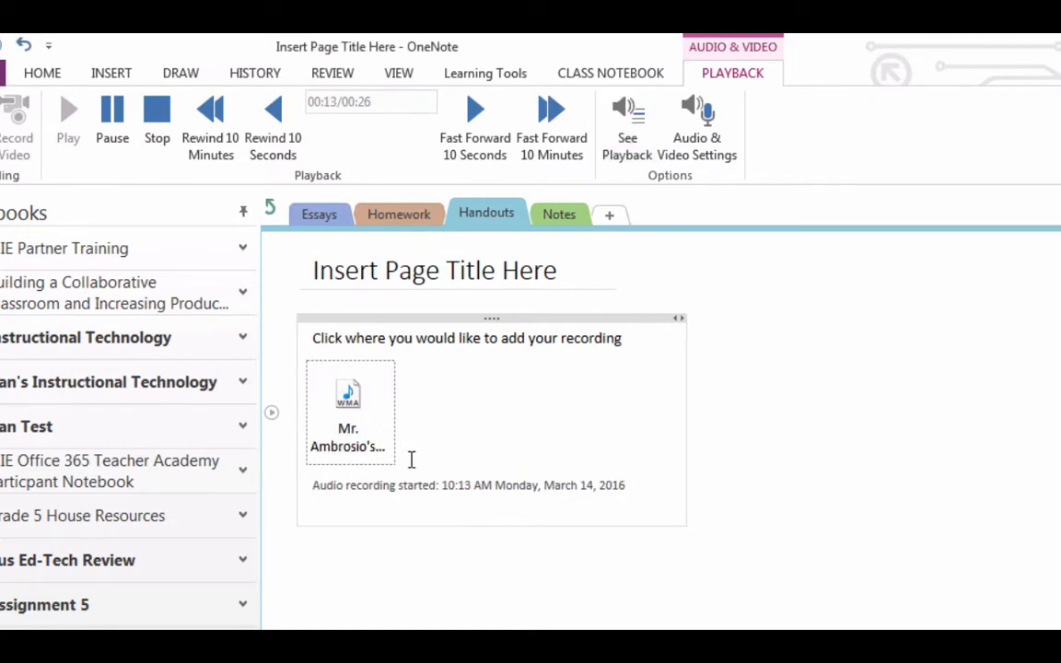
Step: Move the recording's note container to the centre of the Handouts page
right_click(348, 396)
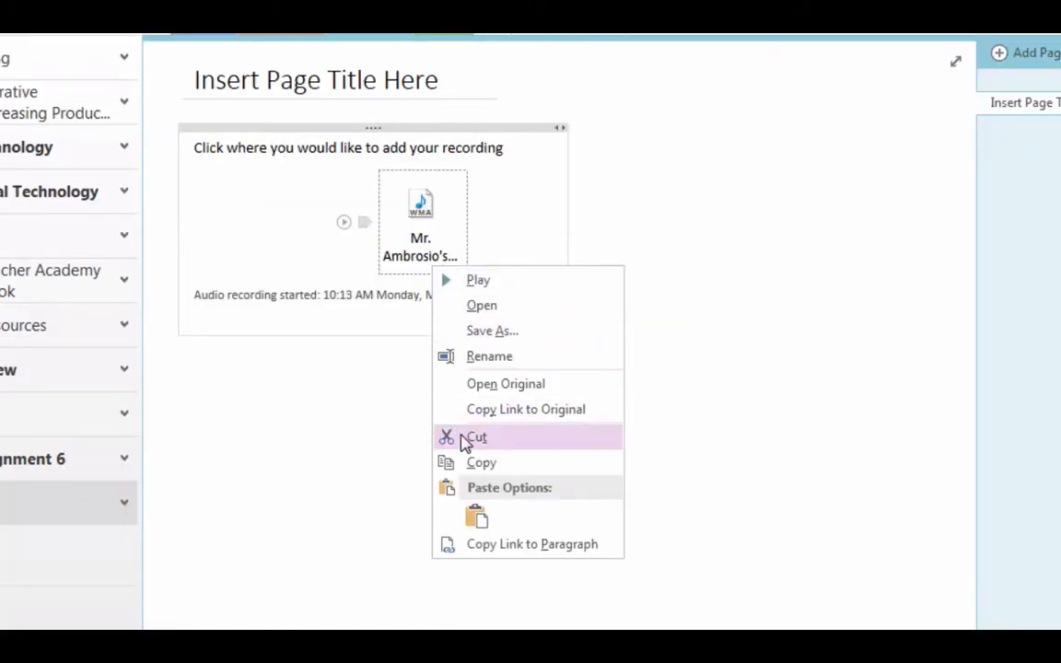
left_click(476, 437)
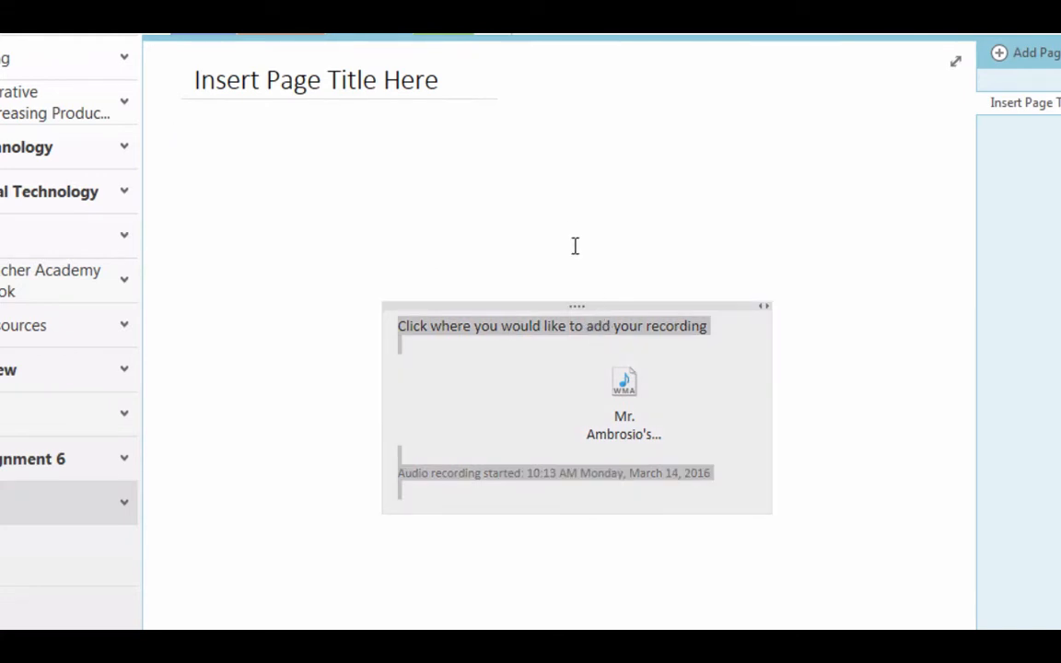
left_click(550, 223)
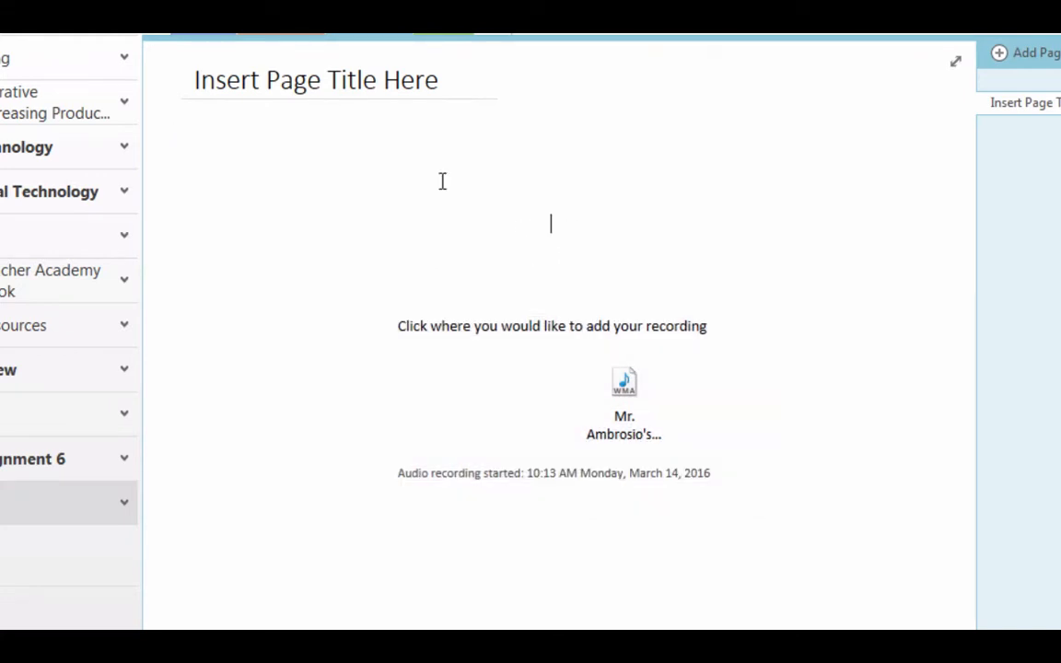